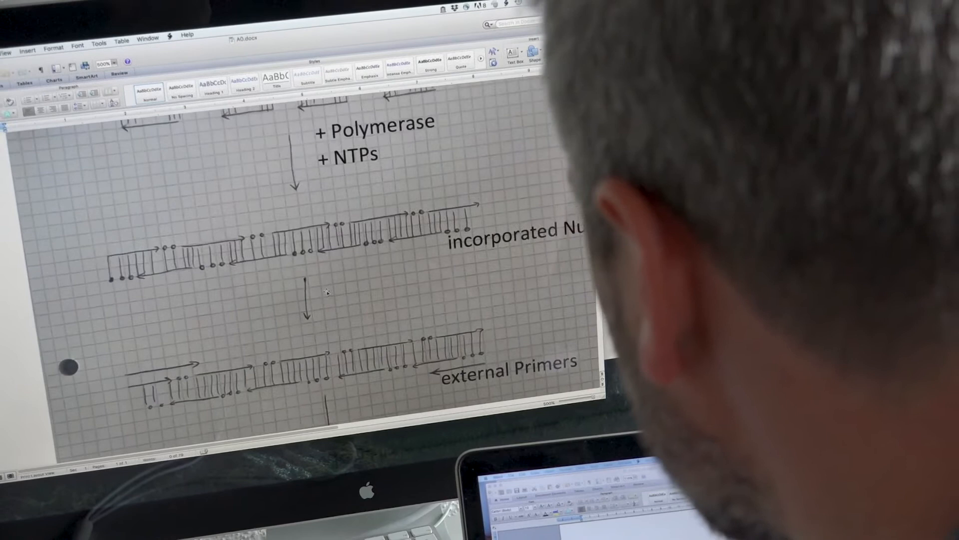
pyautogui.scroll(3)
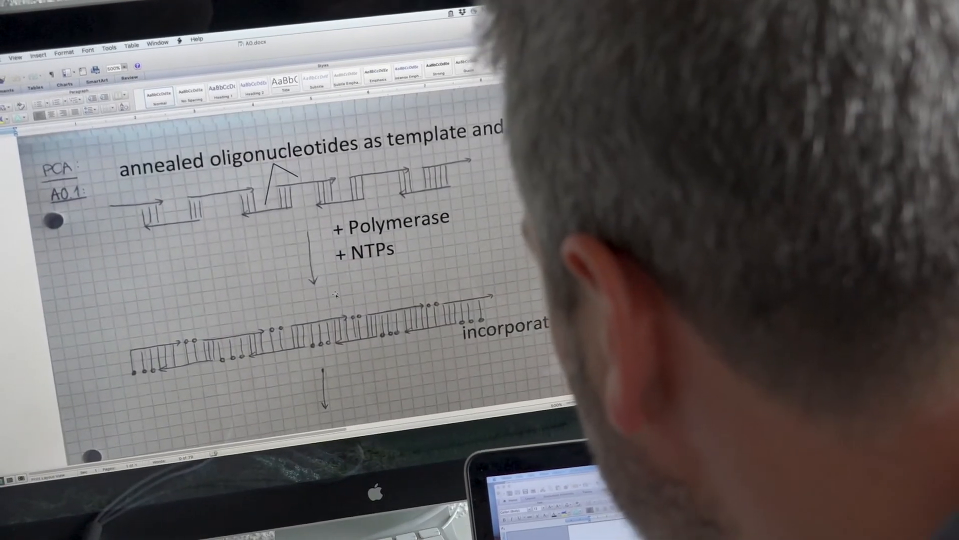
pyautogui.scroll(-3)
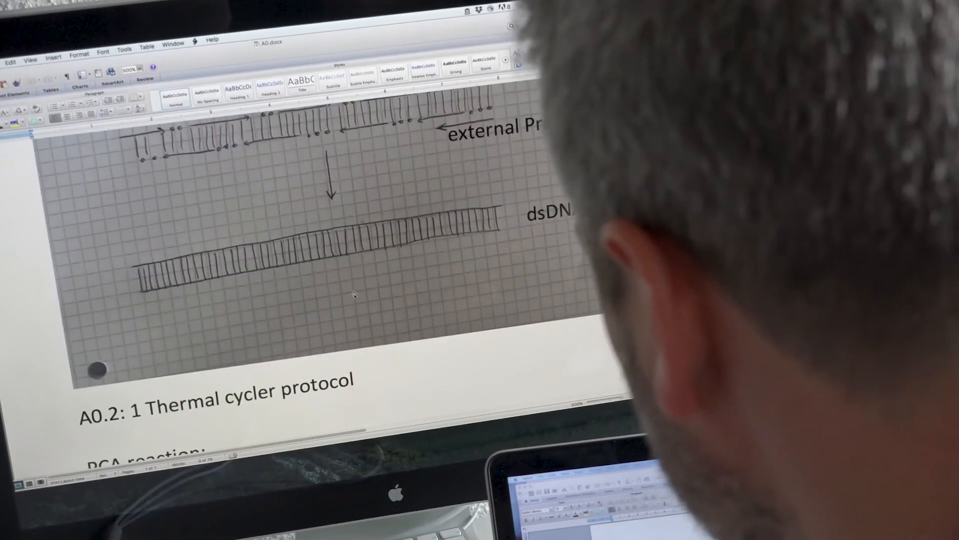